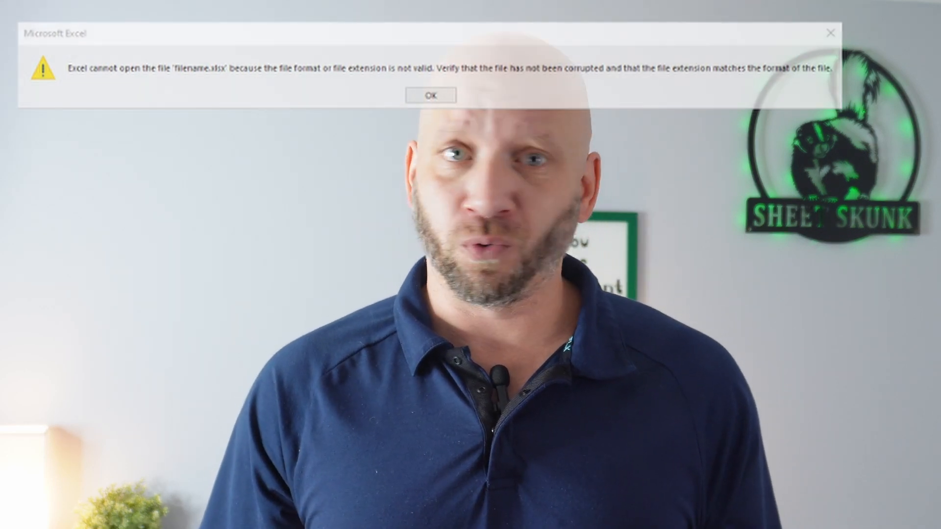
View the properties of Nutritional Info old, revealing it is an Excel 97-2003 (.xls) worksheet
left_click(429, 95)
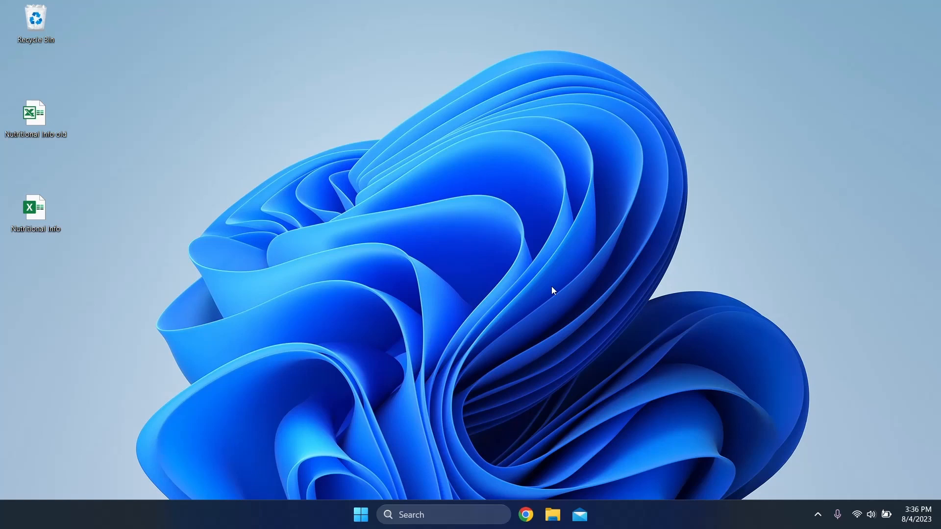
mouse_move(538, 284)
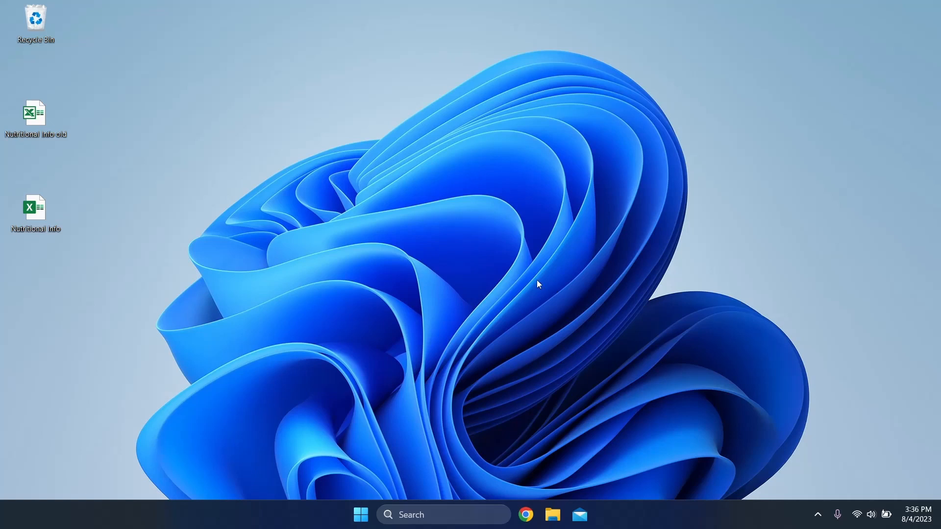
mouse_move(167, 226)
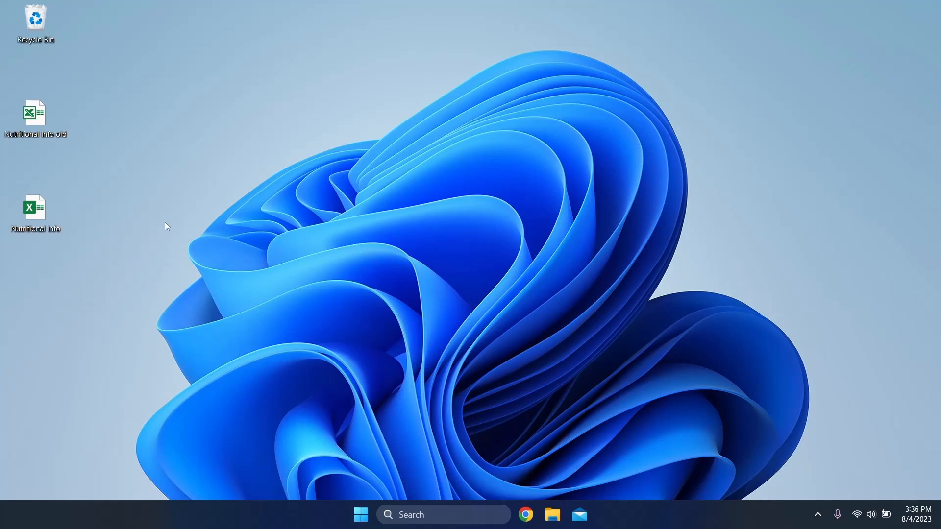
right_click(35, 114)
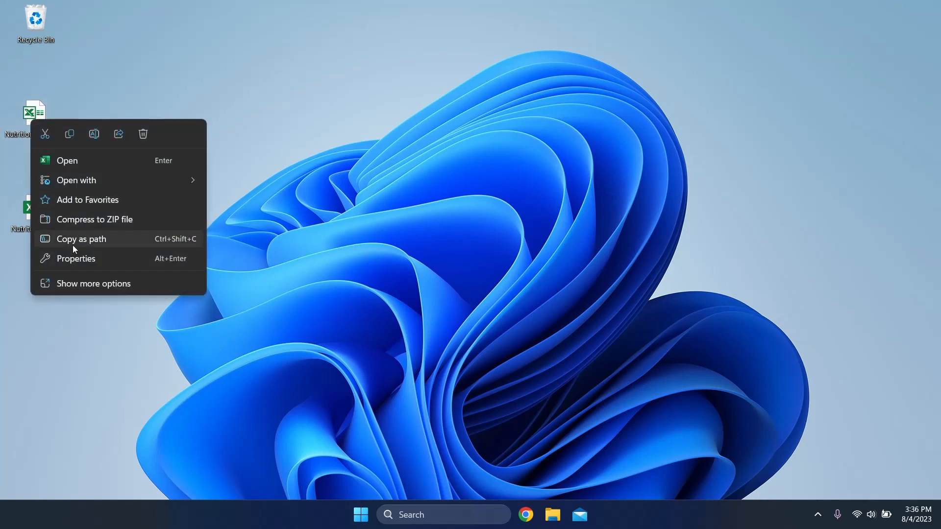
left_click(75, 259)
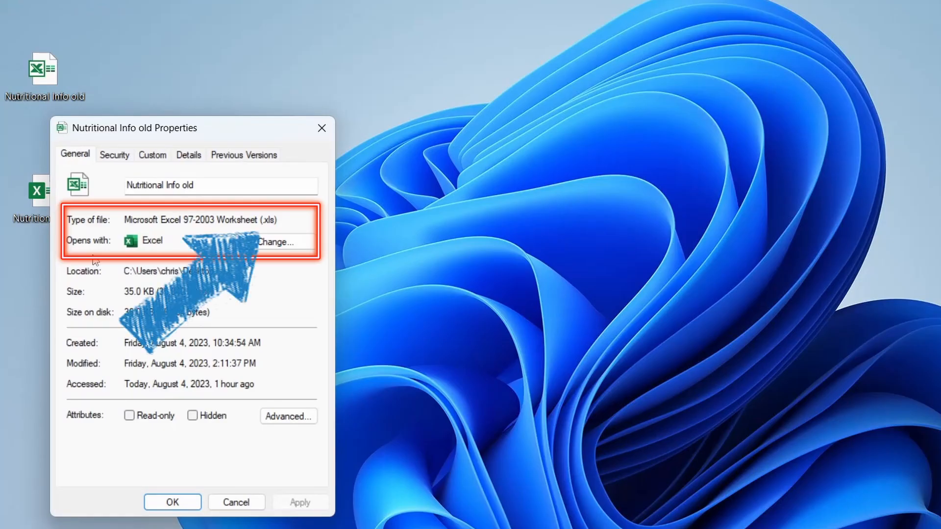
mouse_move(452, 223)
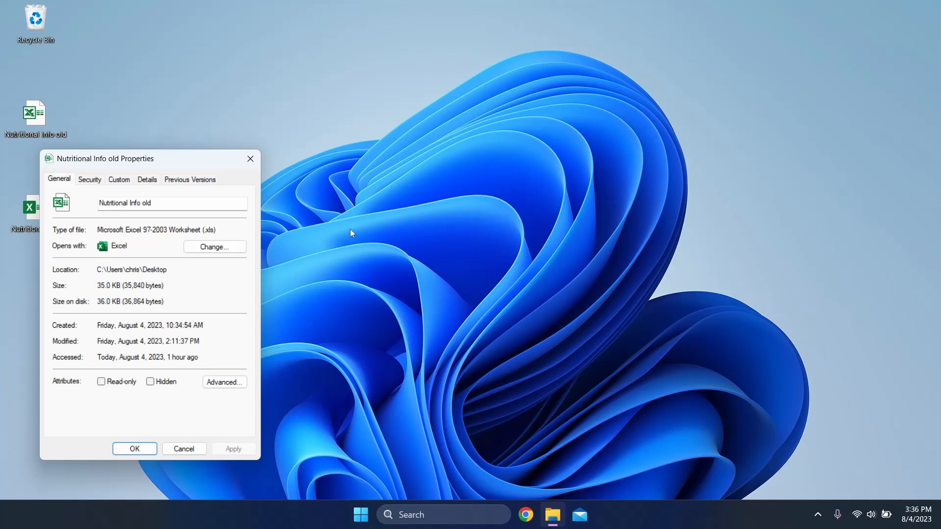
mouse_move(271, 246)
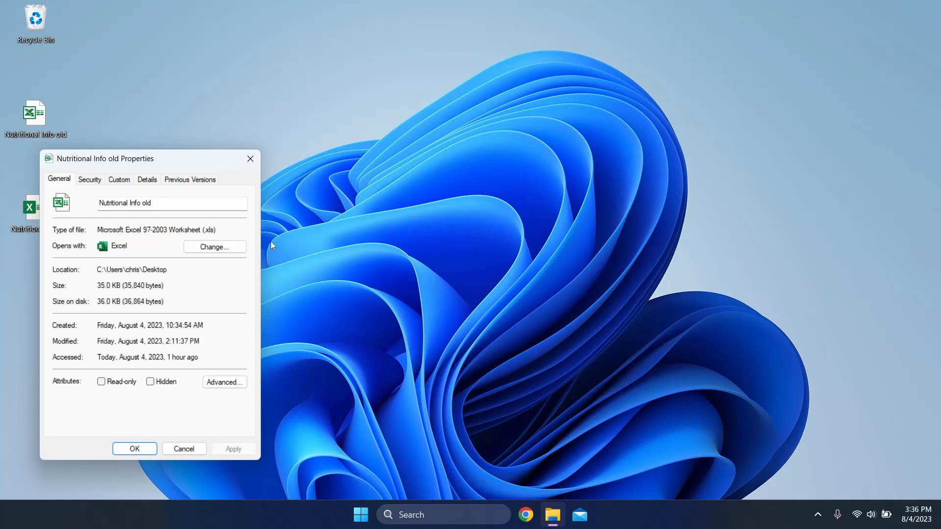
left_click(215, 246)
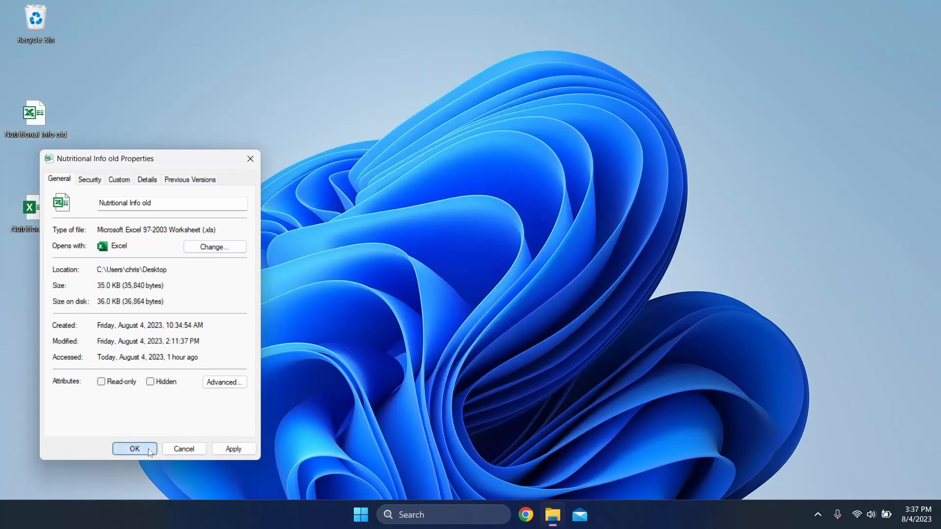
Review the blocked-from-another-computer notice on Nutritional Info.xlsx, toggle Unblock and close its properties
left_click(134, 448)
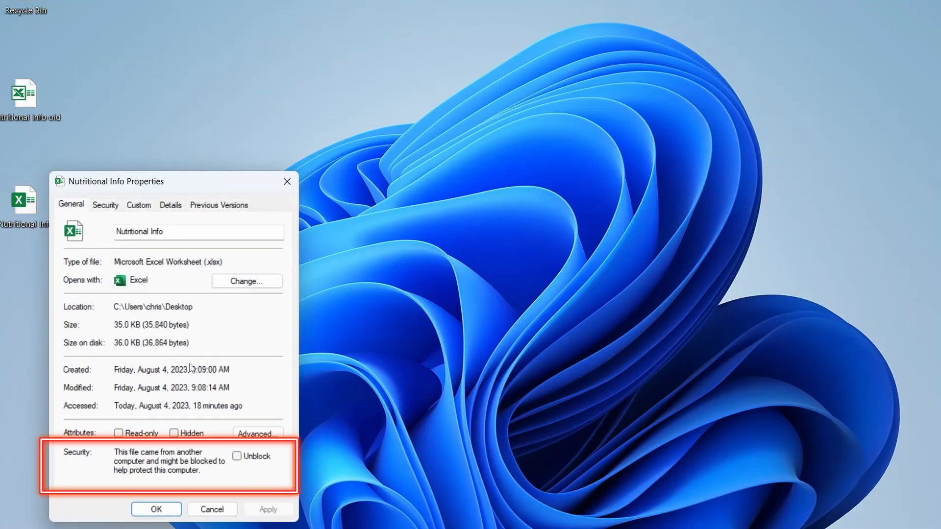
left_click(236, 457)
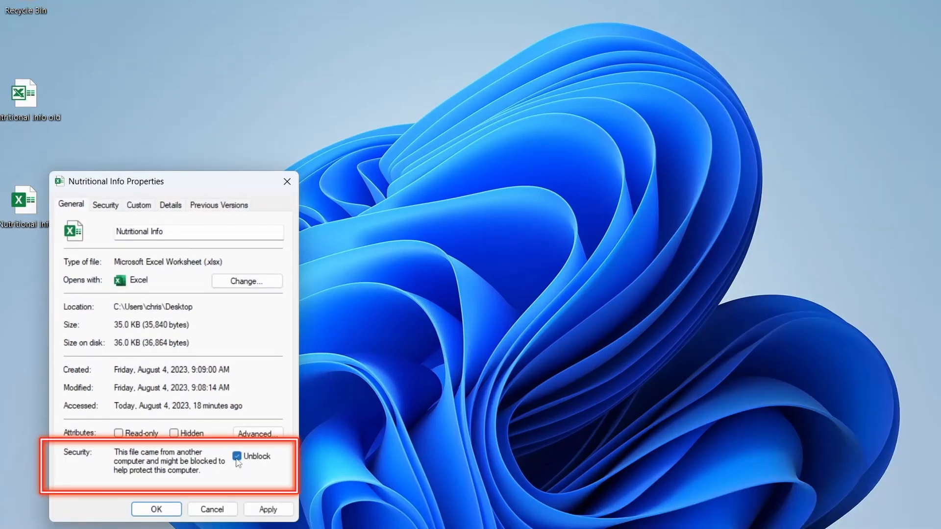
left_click(238, 455)
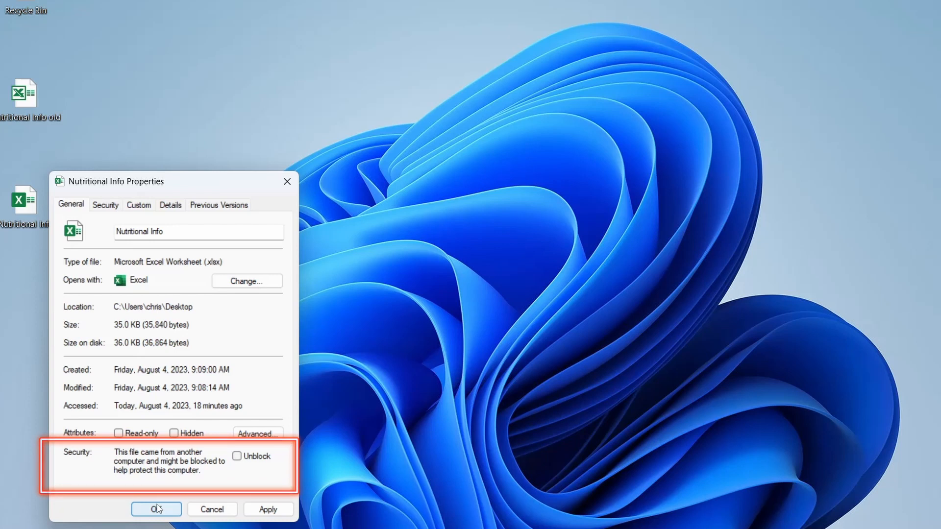
left_click(155, 509)
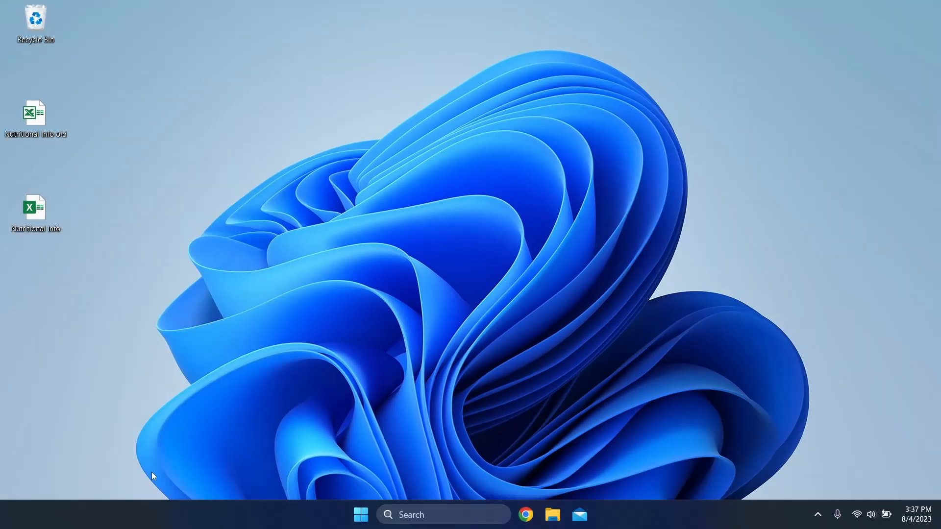
mouse_move(152, 449)
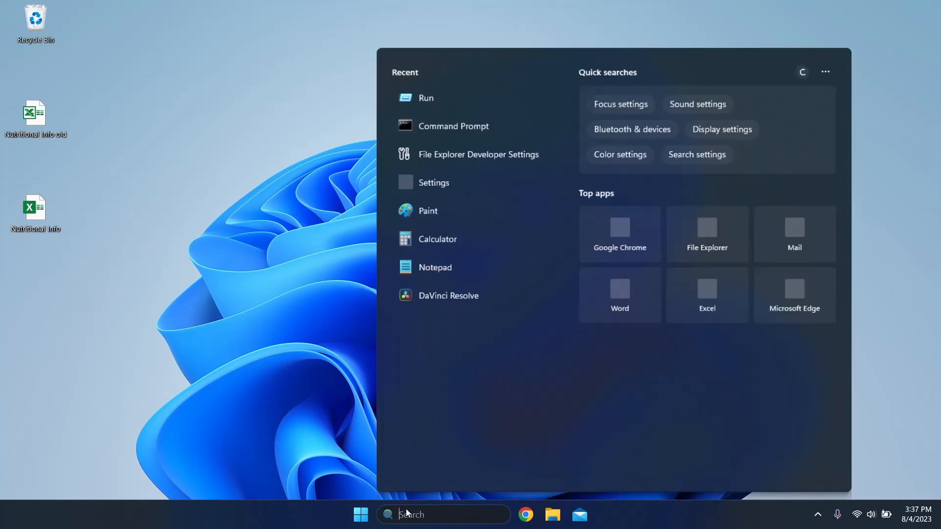
Turn on Show file extensions in the File Explorer developer settings and close Settings
type("file explorer set")
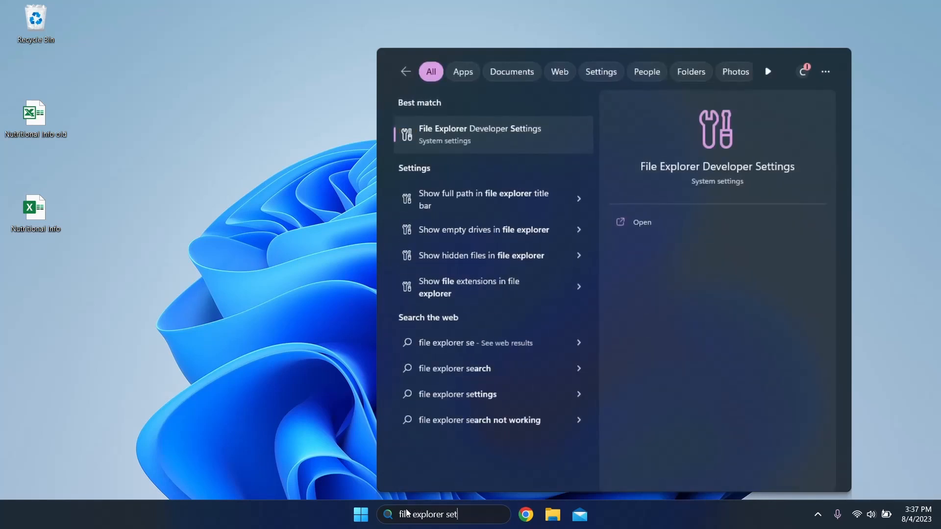
left_click(478, 134)
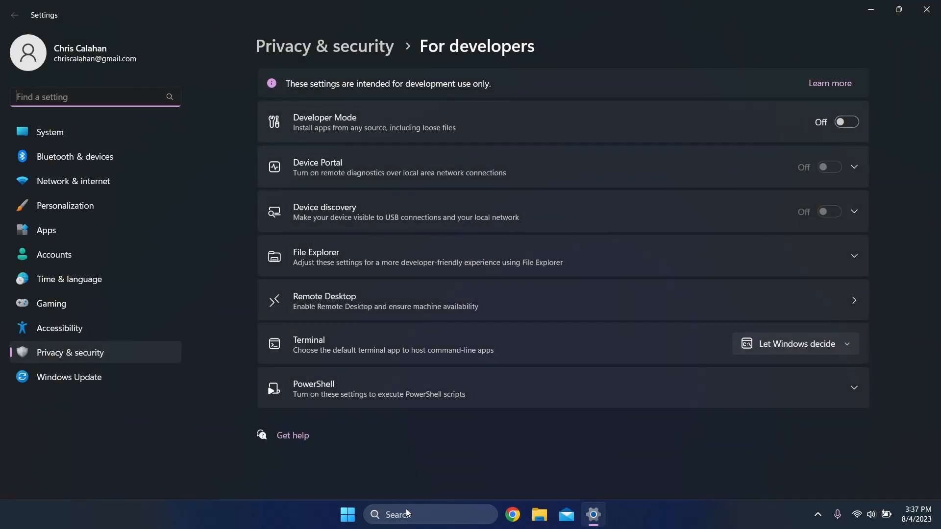
left_click(540, 257)
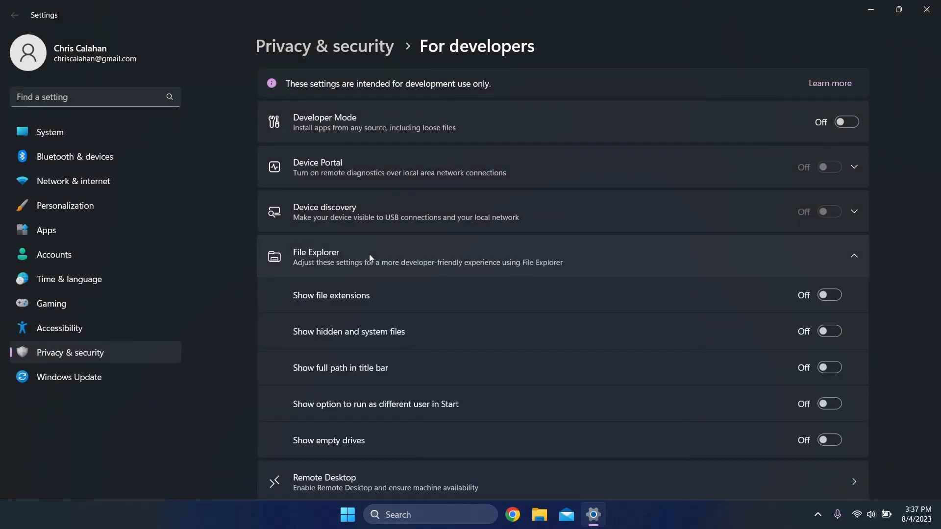
left_click(829, 295)
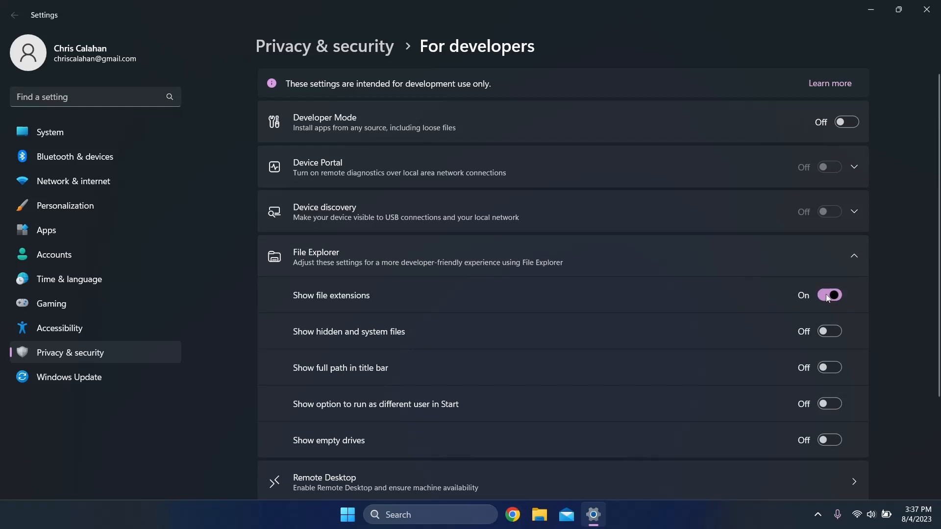
mouse_move(927, 9)
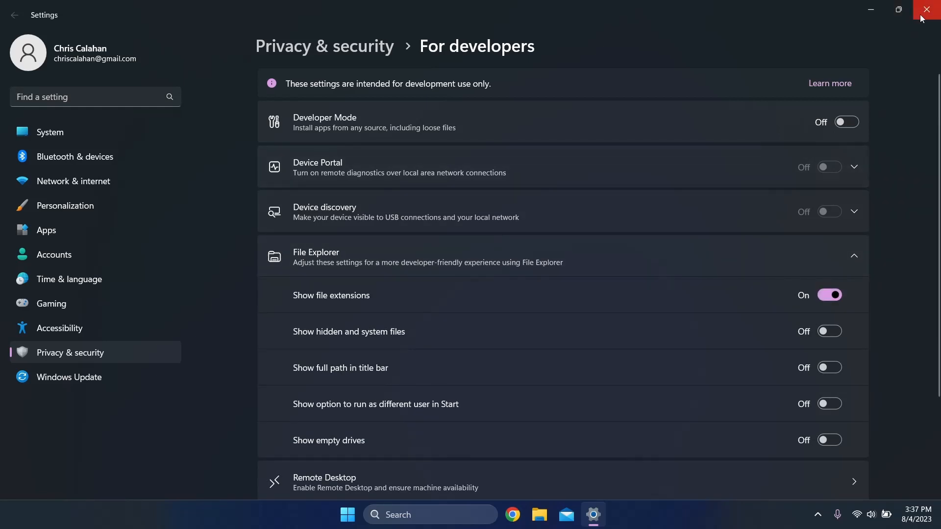
left_click(929, 9)
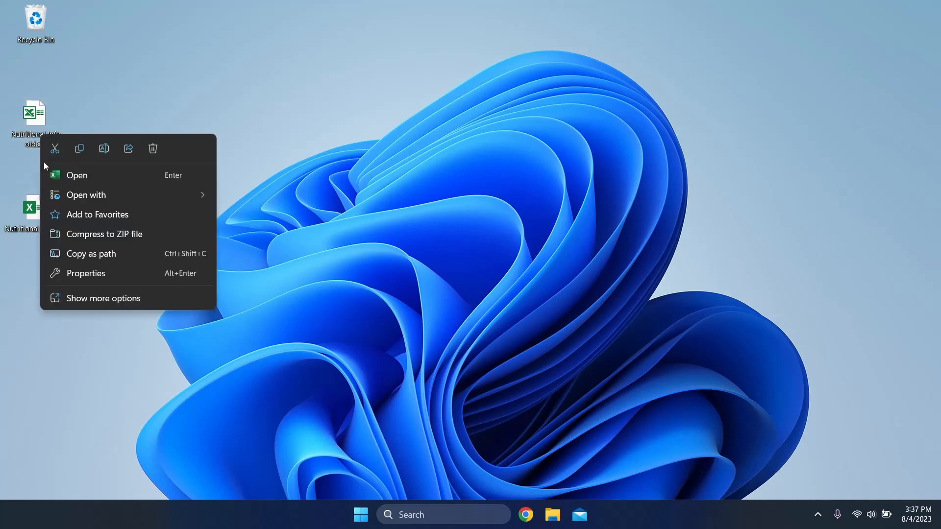
Rename Nutritional Info old.xls to Nutritional Info old.xlsx and confirm the extension change
left_click(85, 273)
type("Nutritional Info old.xlsx")
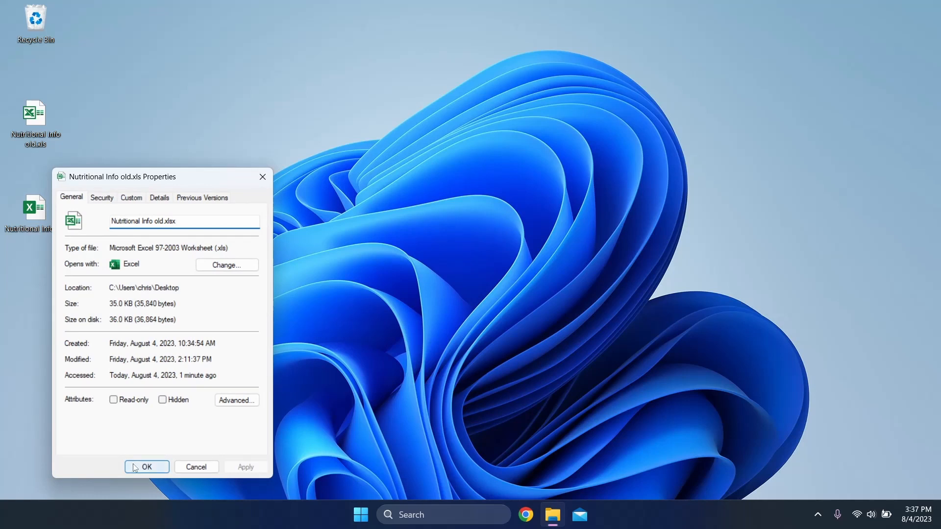
left_click(146, 467)
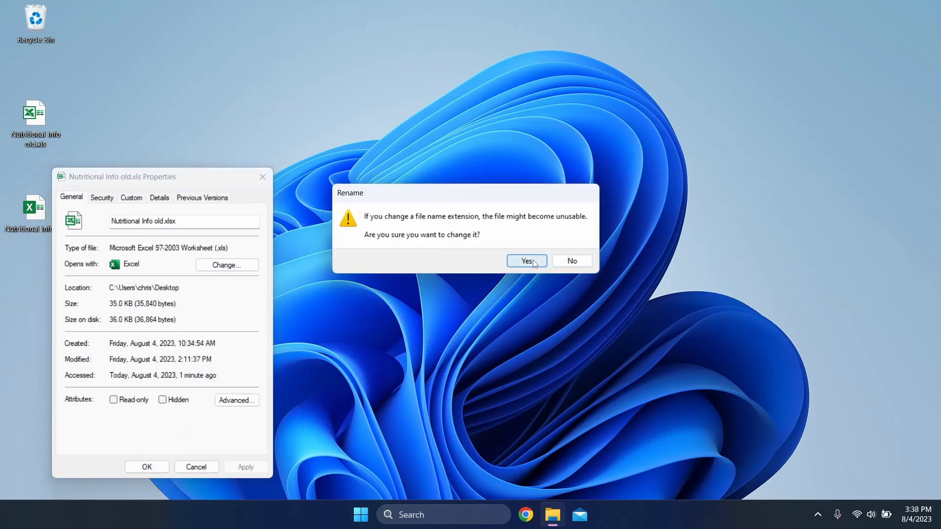
left_click(525, 260)
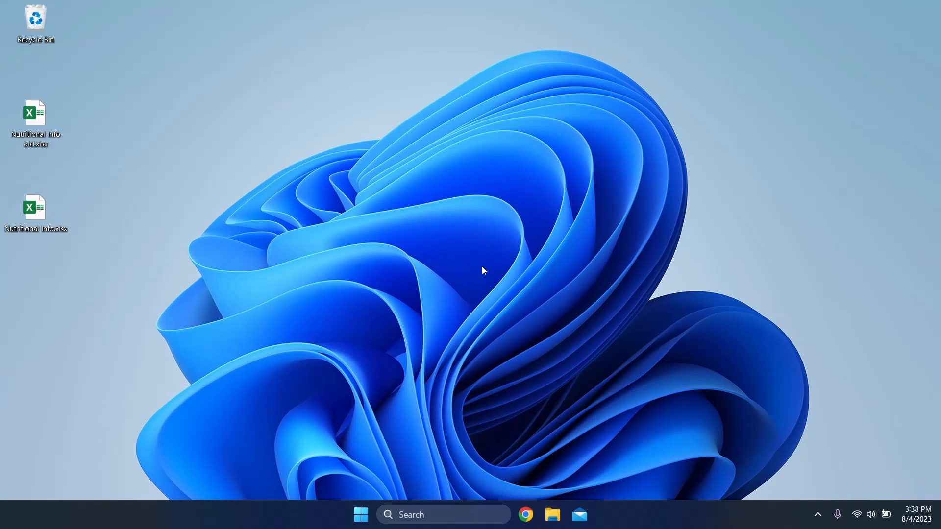
mouse_move(294, 230)
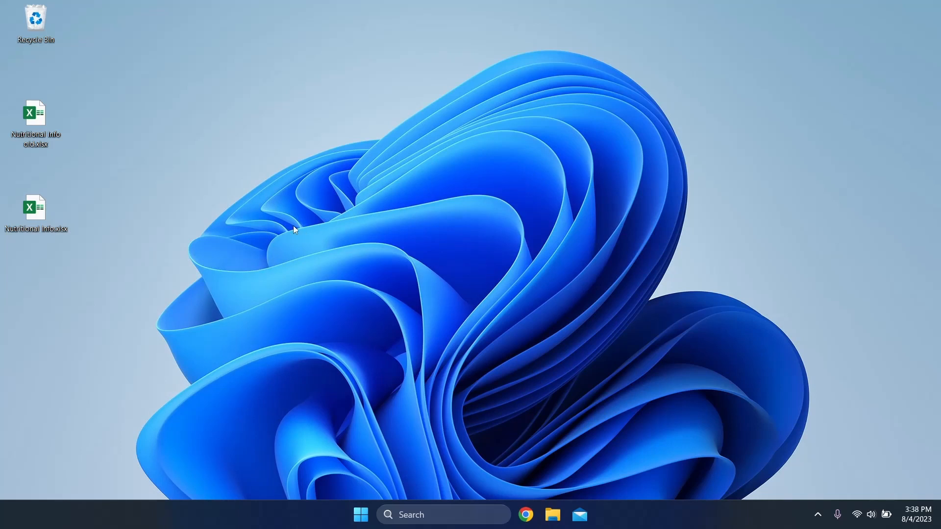
Reach the Advanced Security settings of Nutritional Info old.xlsx and start a new permission entry
right_click(35, 117)
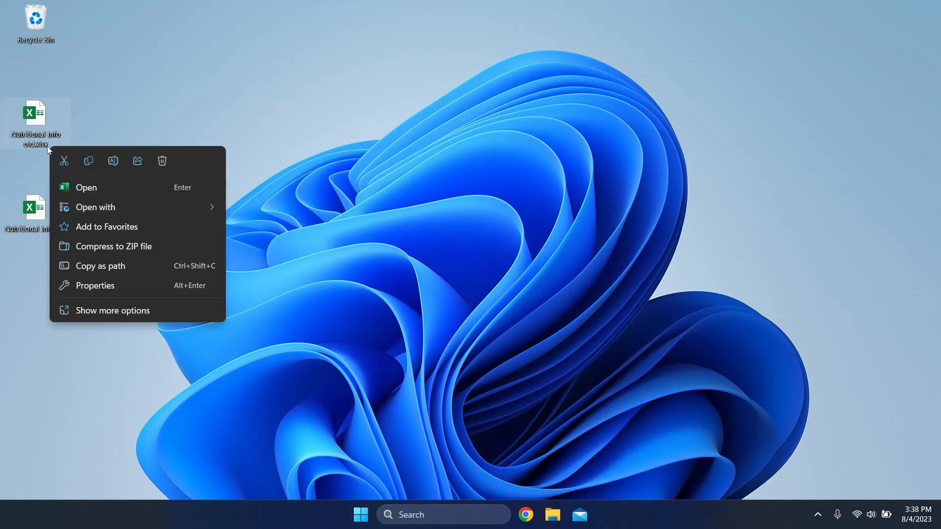
left_click(95, 285)
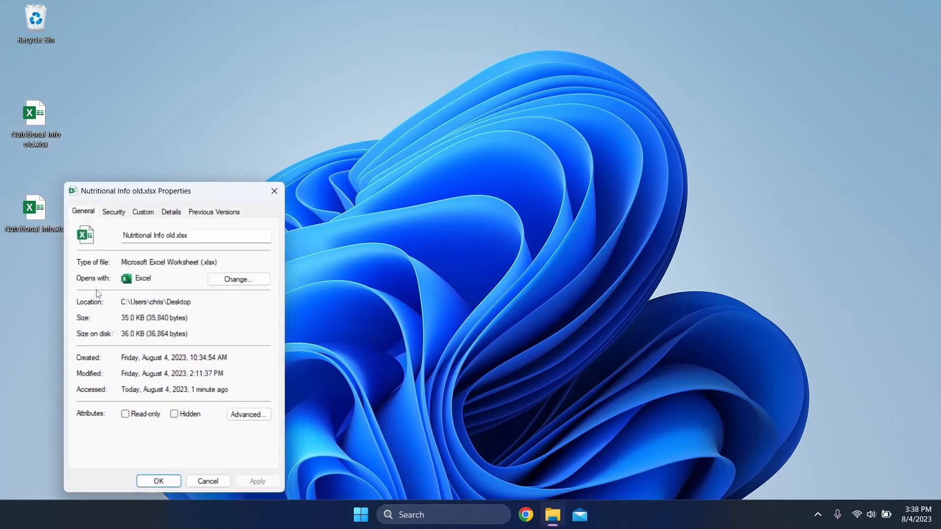
left_click(112, 212)
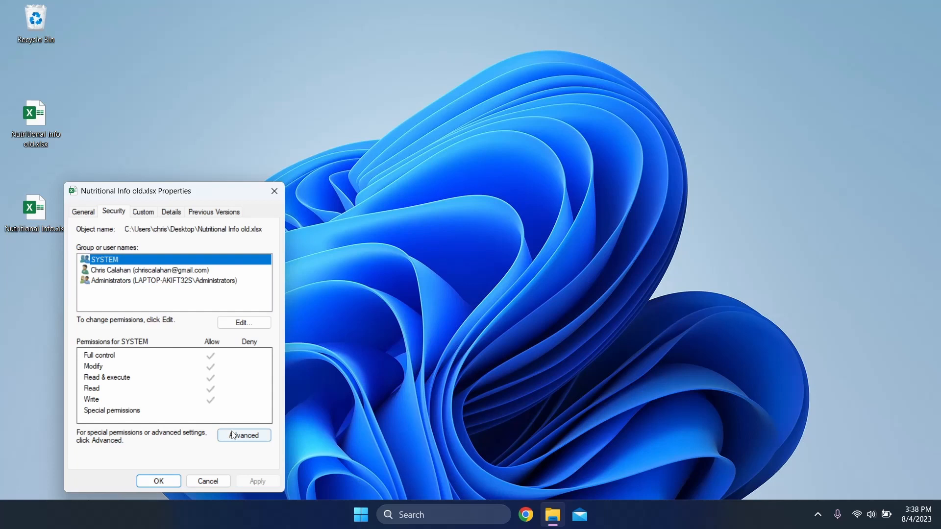
left_click(243, 435)
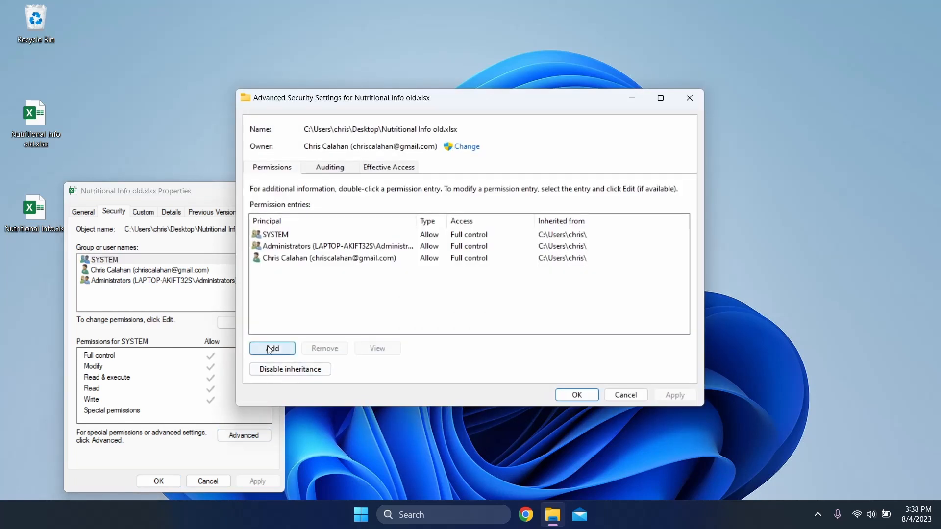
left_click(272, 347)
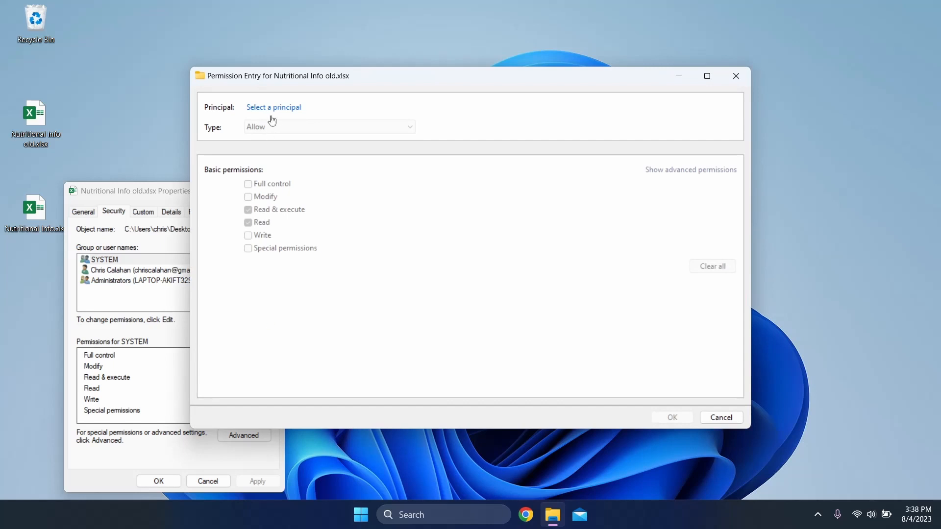
Add Everyone as principal with Full control allowed and apply, closing the file's properties
left_click(274, 106)
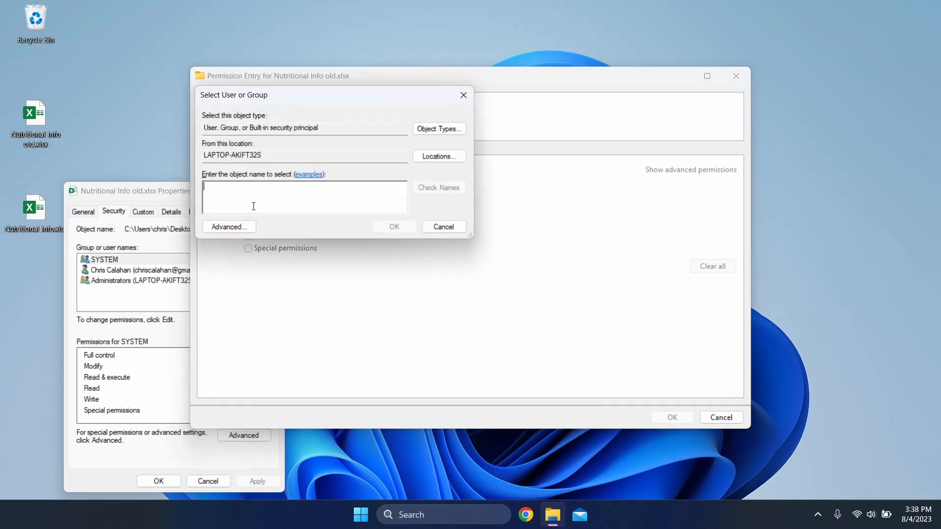
type("Every")
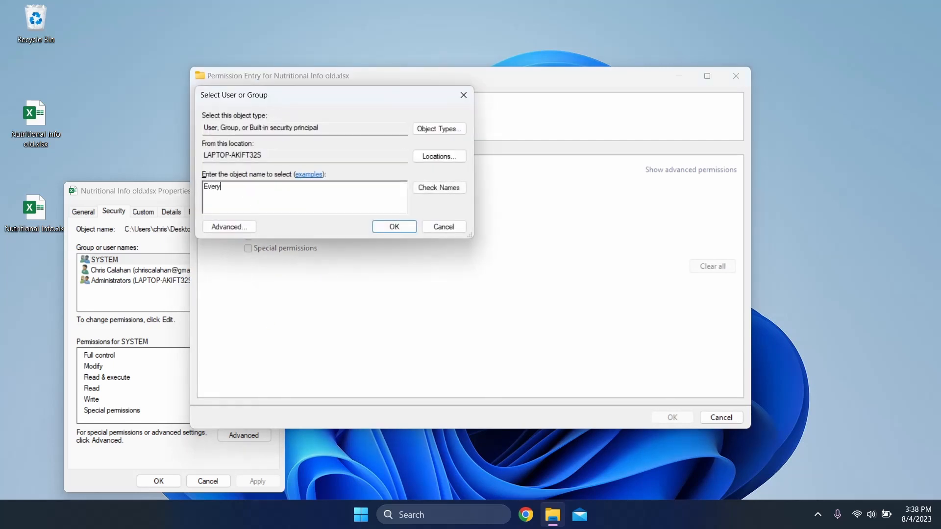
type("one")
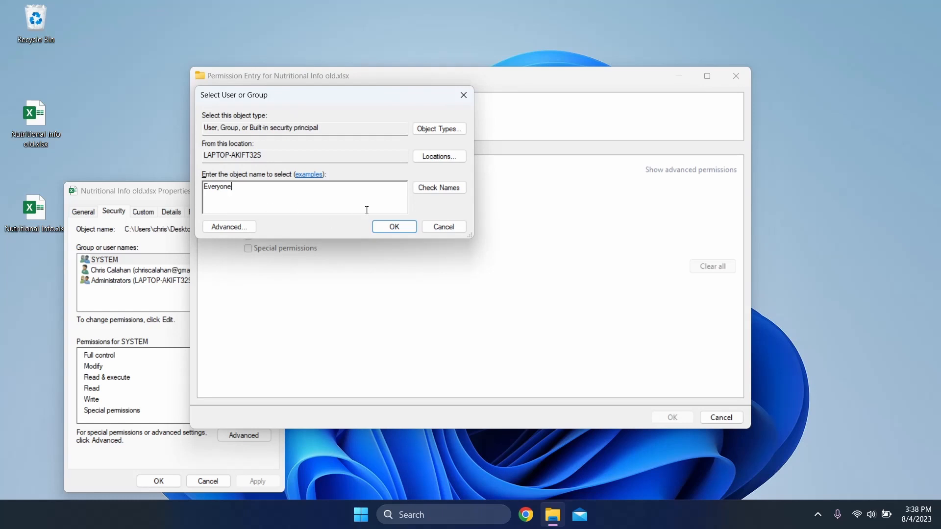
left_click(439, 187)
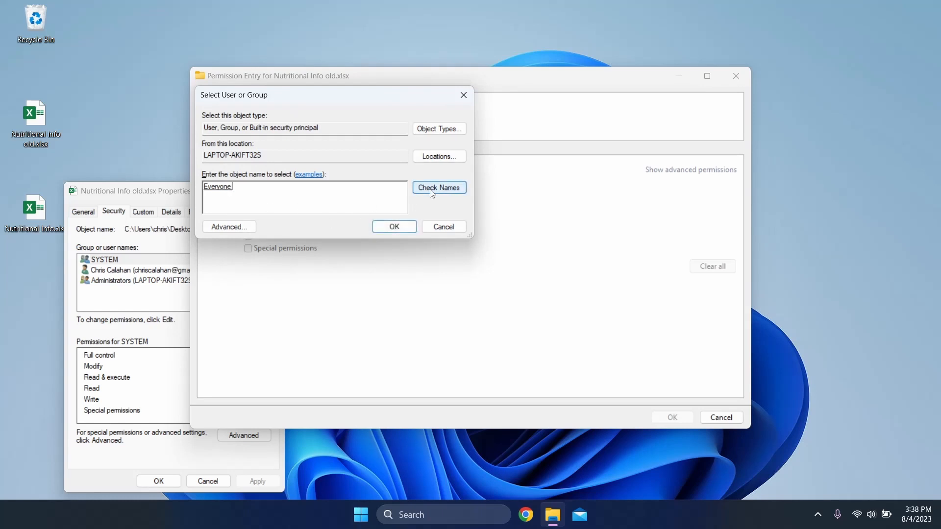
left_click(394, 226)
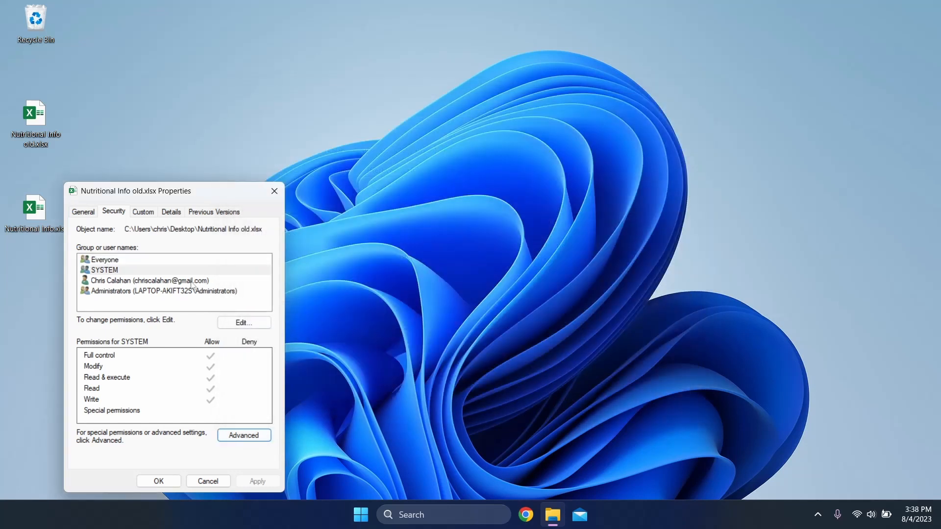
left_click(105, 258)
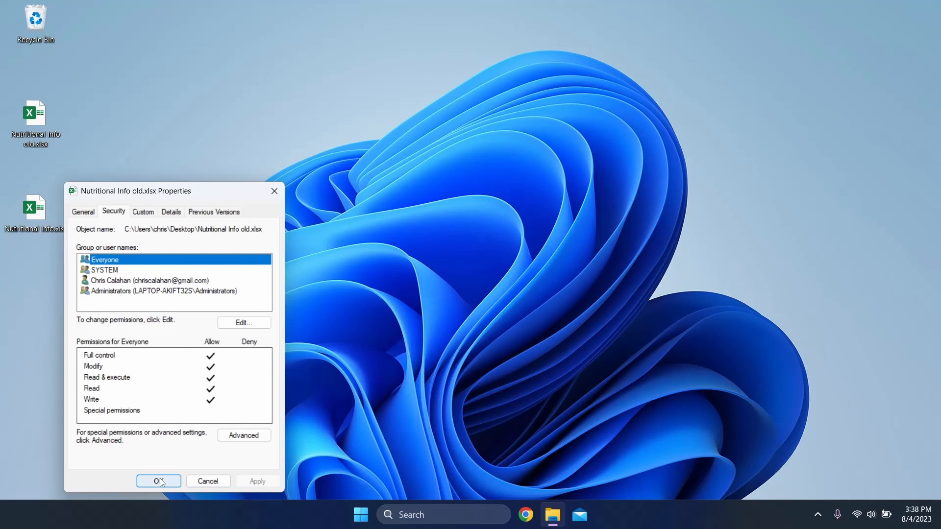
left_click(157, 480)
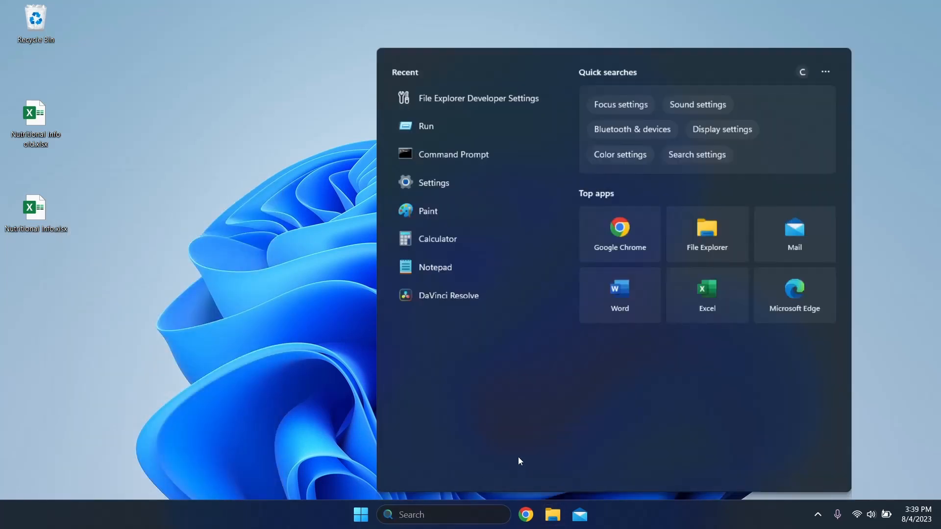
Launch Excel and confirm its default save format is Excel Workbook (*.xlsx) under Options > Save
left_click(706, 294)
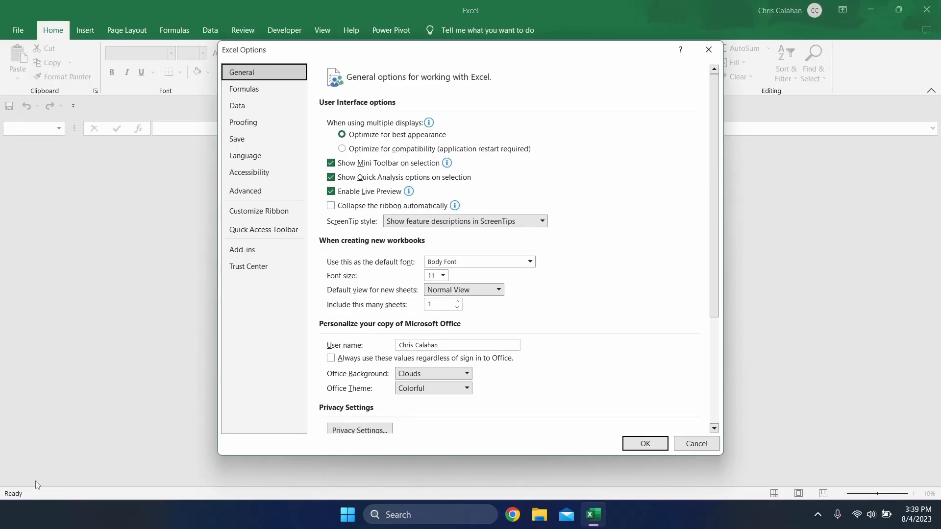
left_click(236, 138)
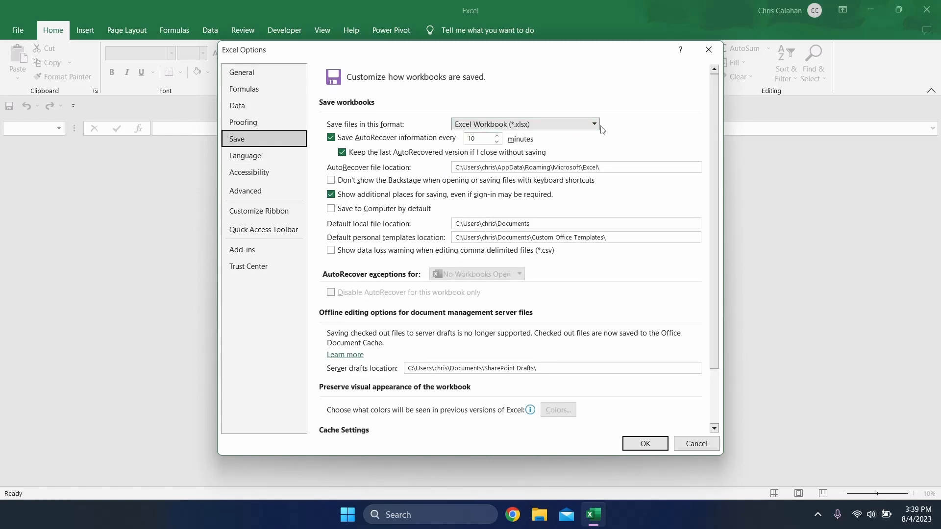
left_click(594, 123)
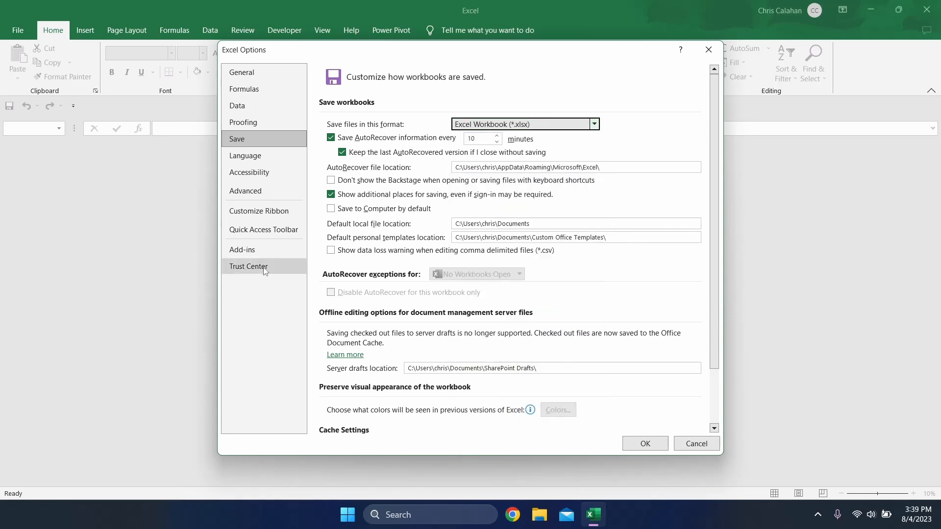
In Trust Center Settings, turn off all three Protected View options and confirm
left_click(248, 265)
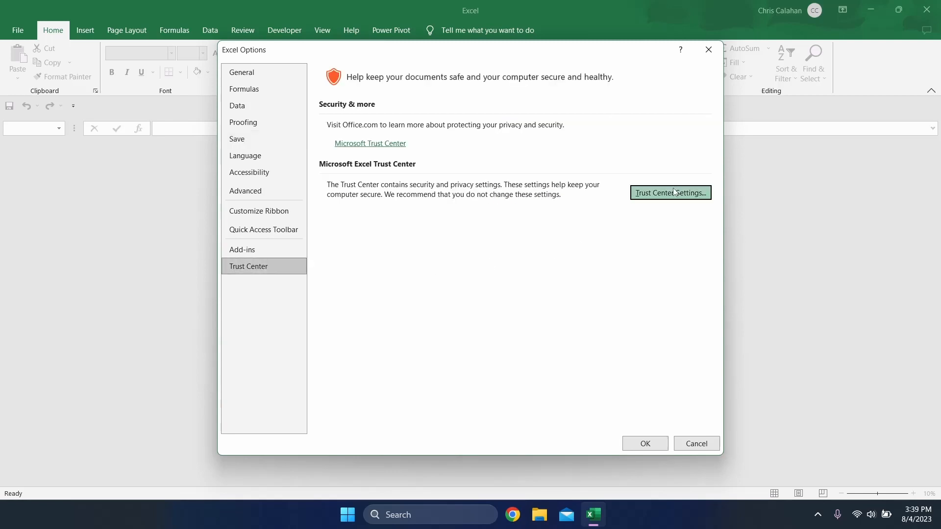
left_click(669, 193)
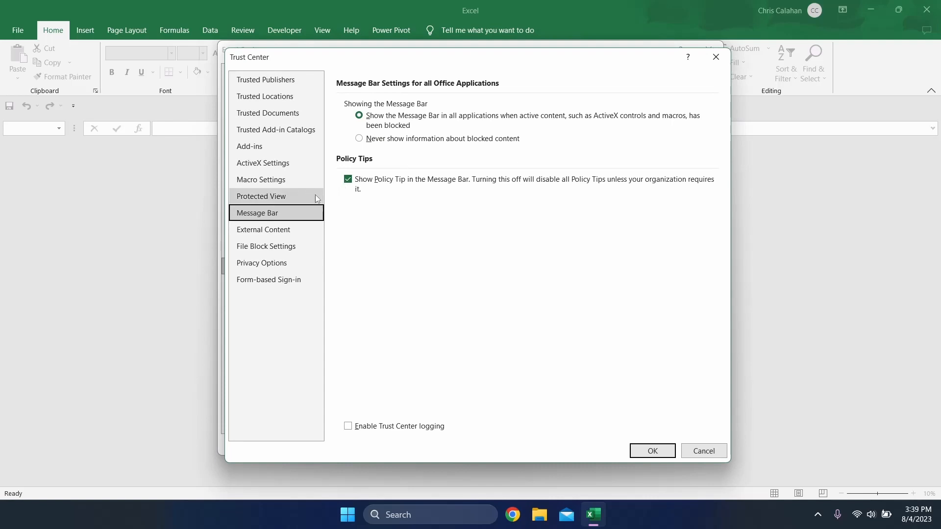
left_click(260, 196)
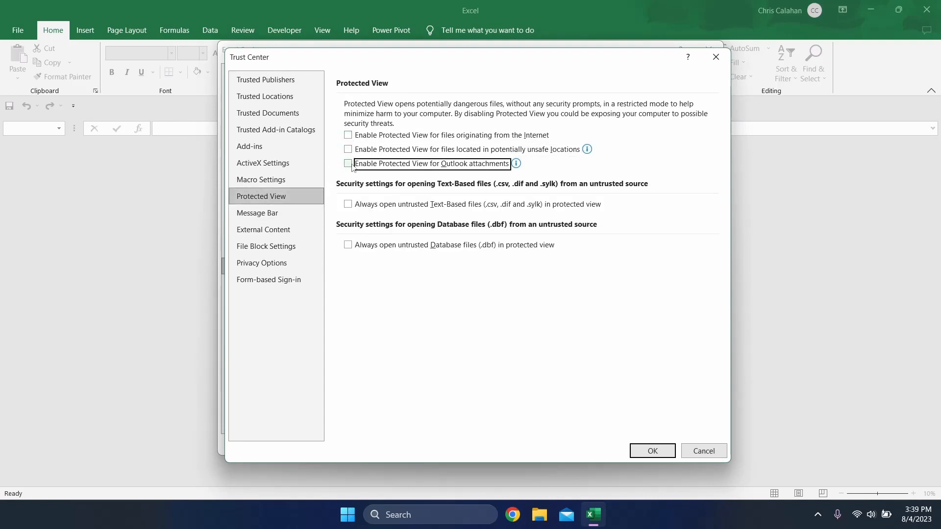
left_click(651, 451)
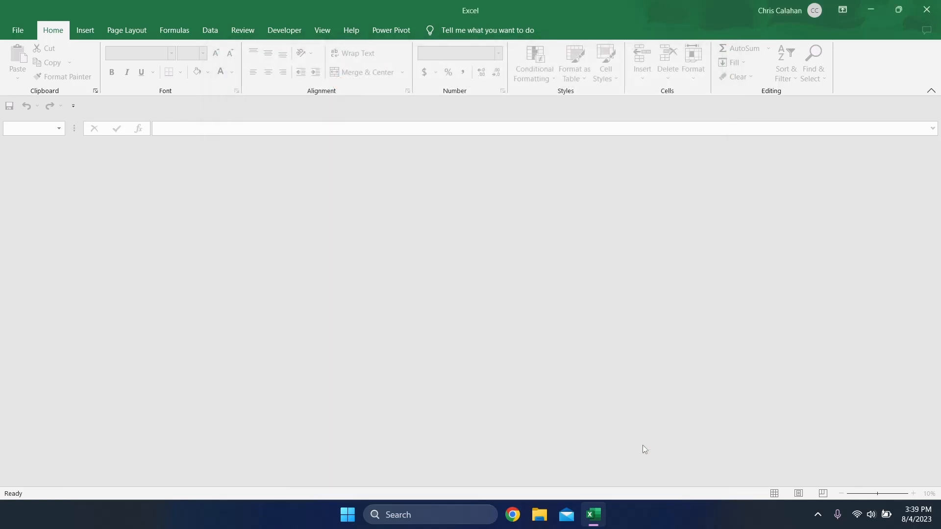
Check Recover Unsaved Workbooks under File > Info > Manage Workbook, then quit Excel
left_click(17, 30)
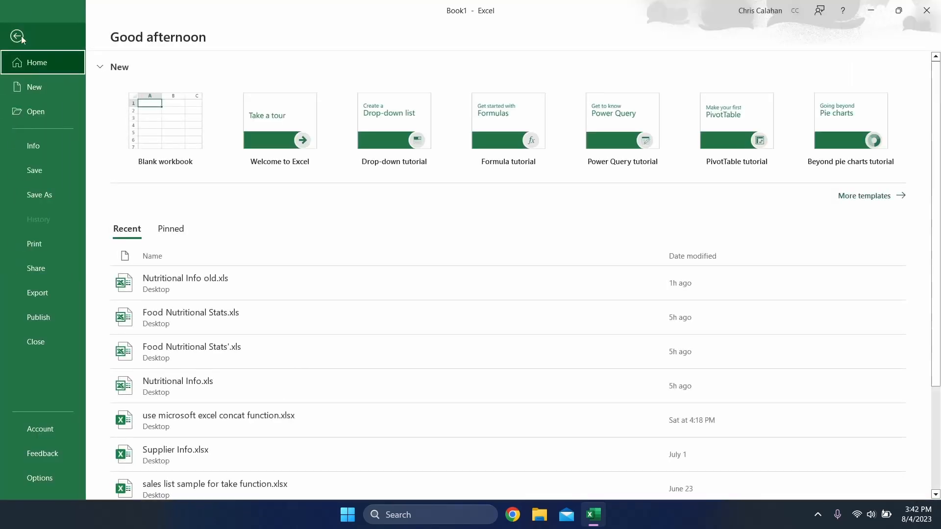
left_click(34, 146)
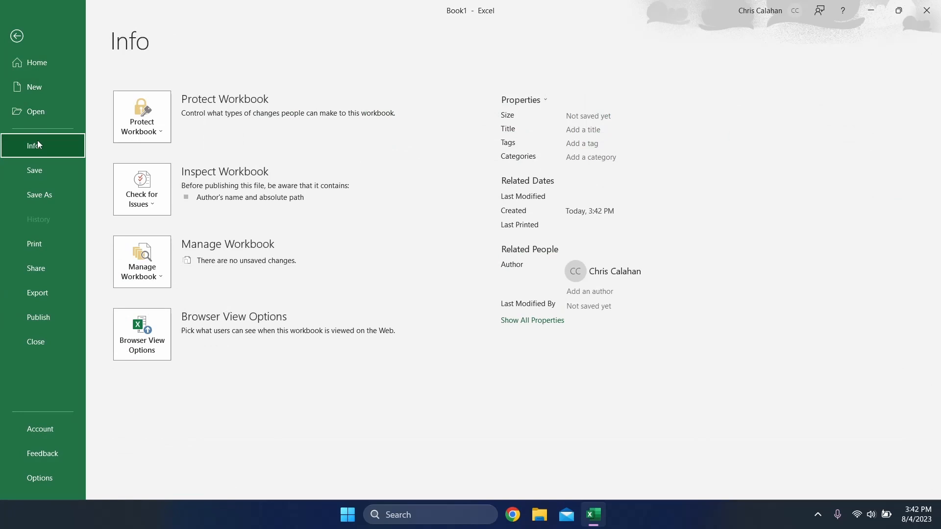
left_click(141, 263)
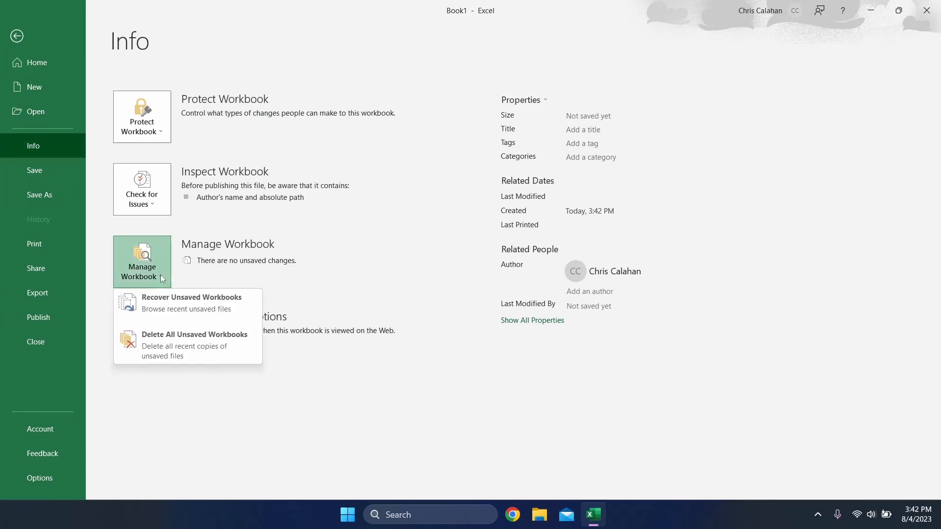
mouse_move(186, 303)
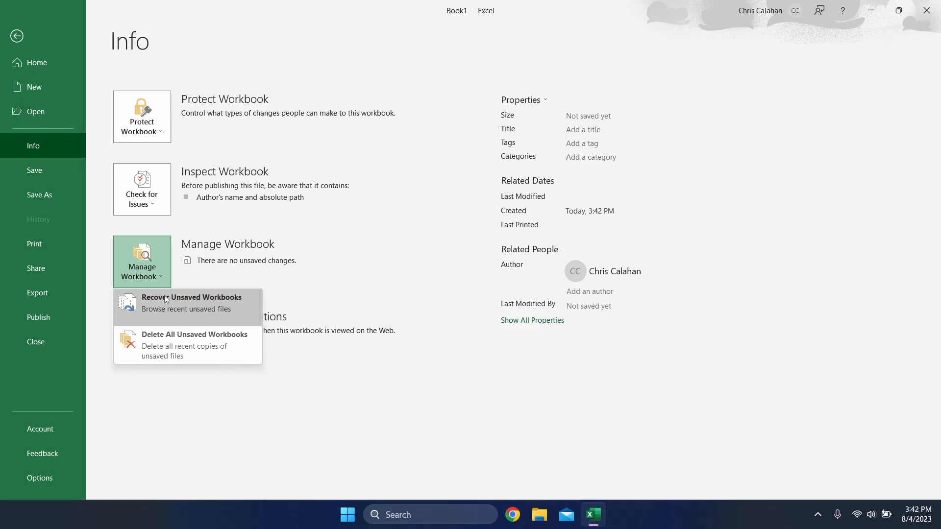
left_click(215, 274)
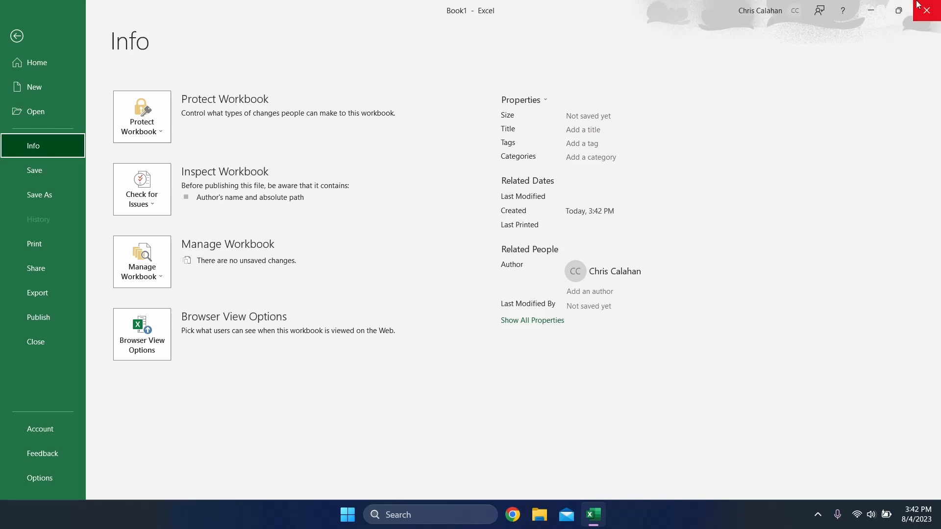
left_click(927, 10)
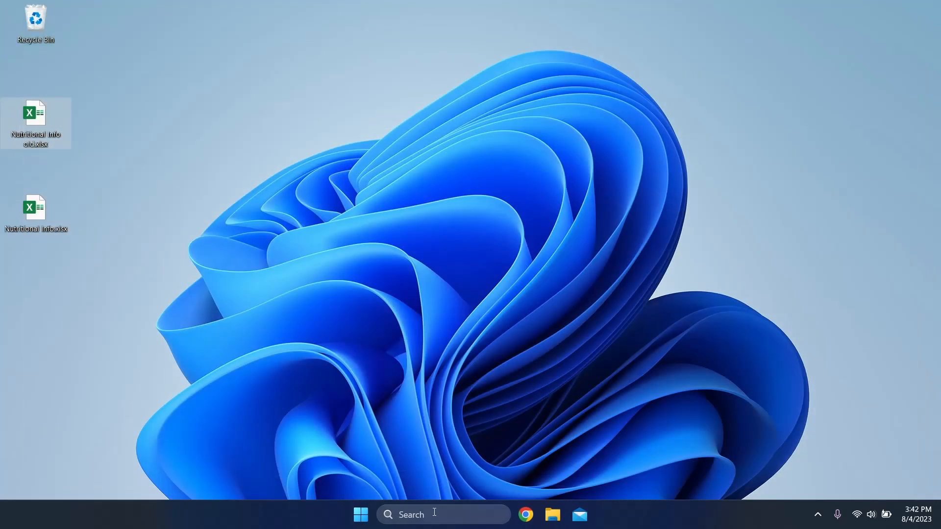
Launch Excel in Safe Mode by running 'excel /safe' from the Run dialog
type("run")
type("excel /safe")
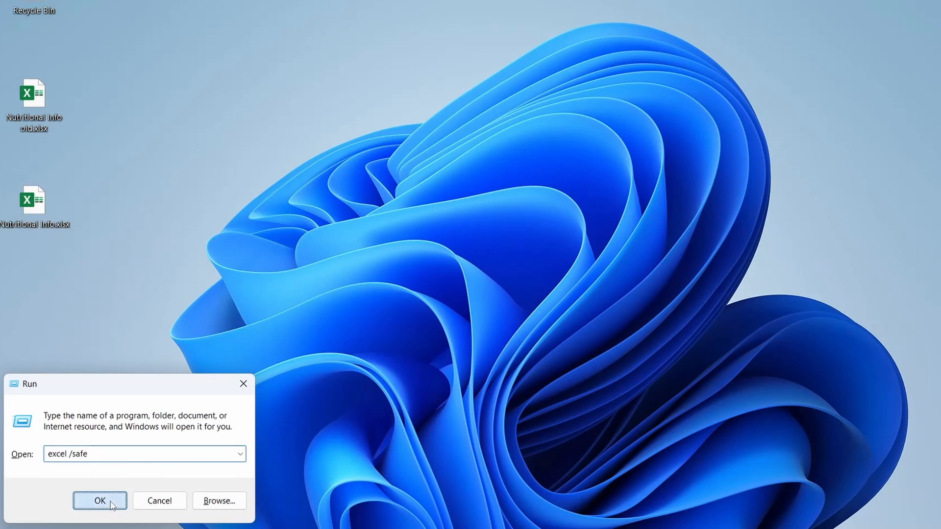
left_click(100, 501)
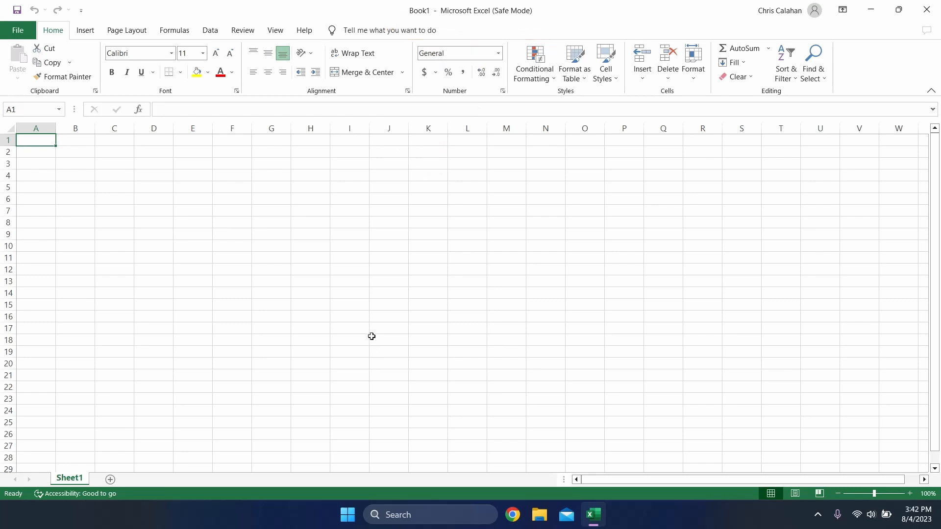
mouse_move(126, 151)
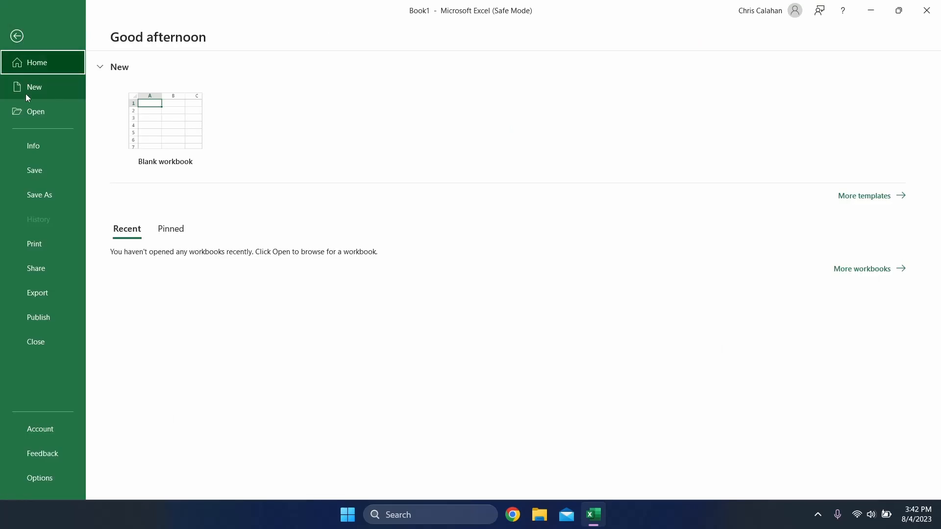
Browse to Nutritional Info old.xlsx and launch Open and Repair, reaching the repair-or-extract prompt
left_click(35, 111)
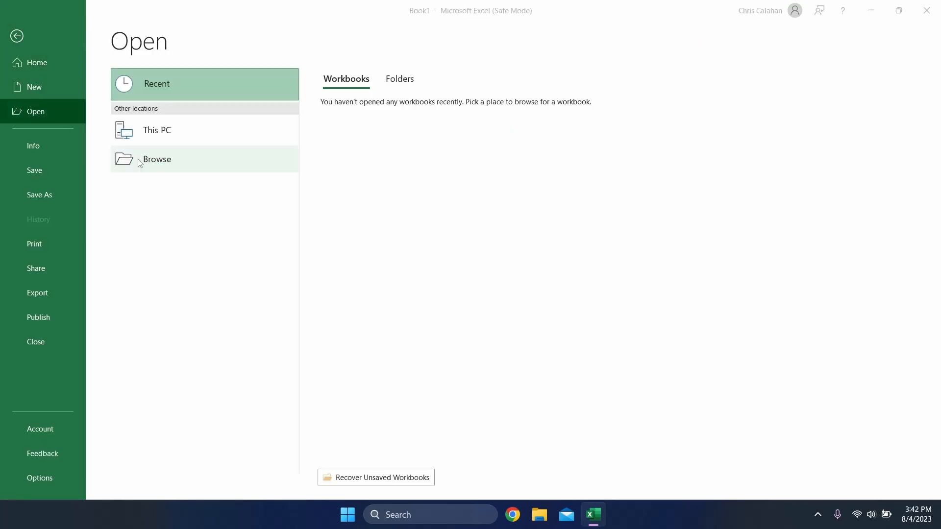
left_click(156, 158)
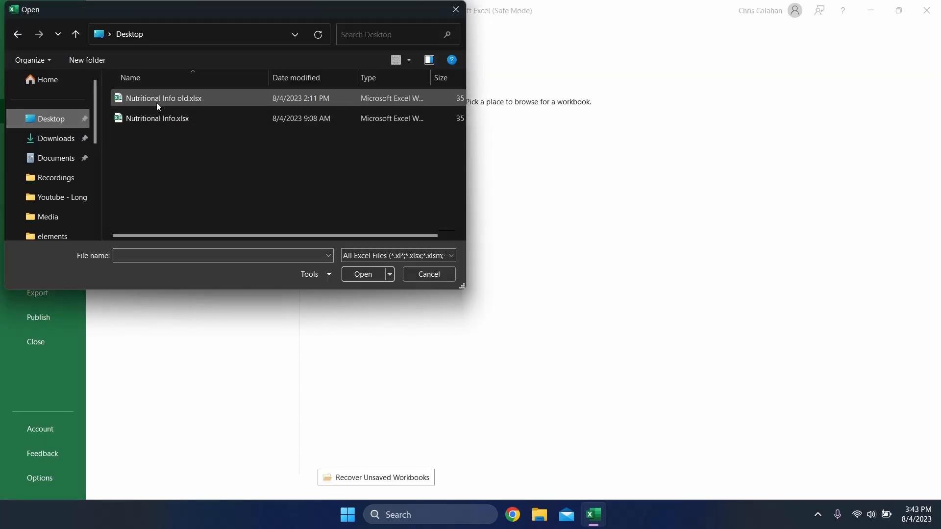
left_click(389, 275)
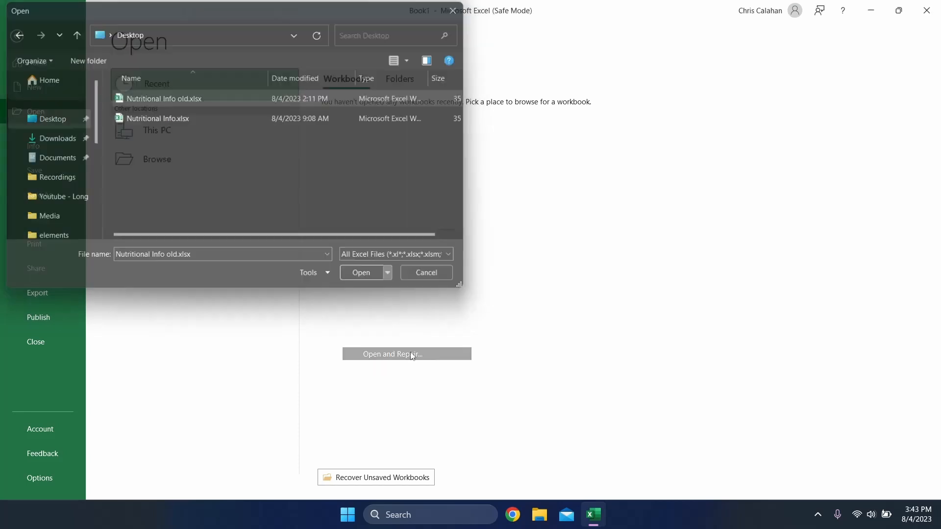
left_click(405, 353)
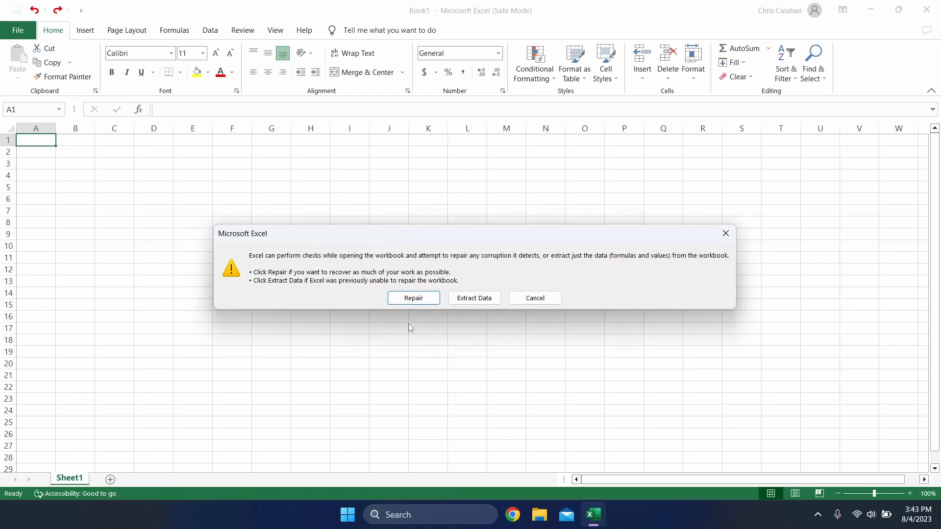